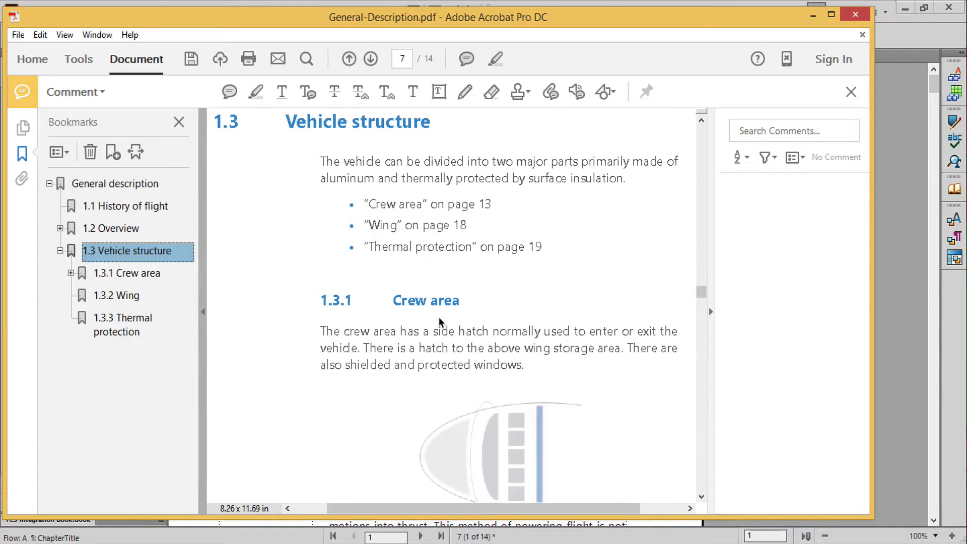
{"action": "mouse_move", "coordinate": [459, 327]}
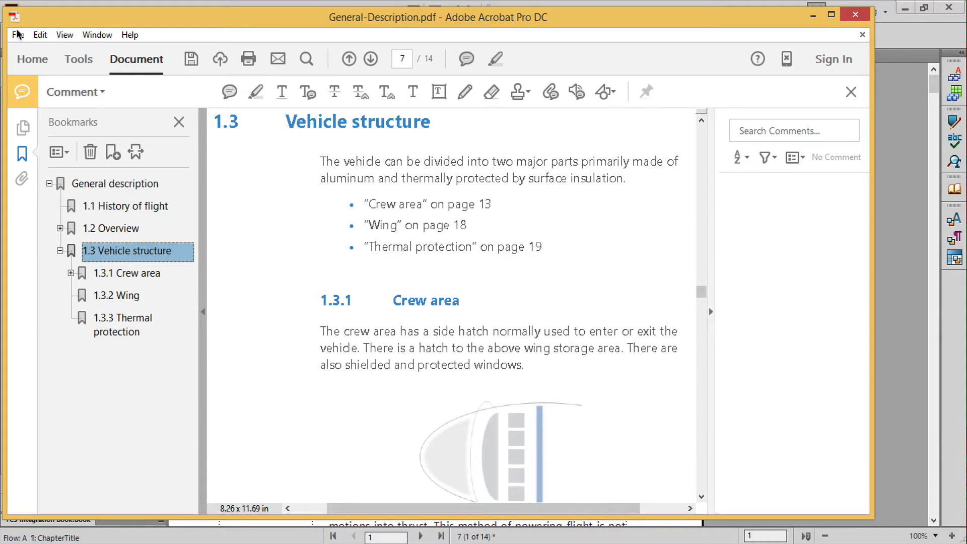
View the Document Properties of General-Description.pdf from the File menu
{"action": "left_click", "coordinate": [17, 35]}
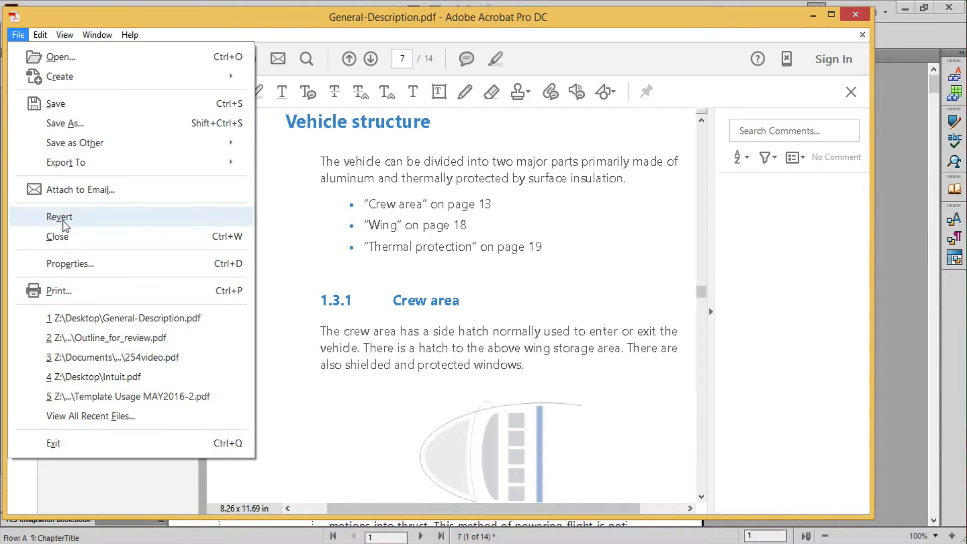
{"action": "left_click", "coordinate": [69, 263]}
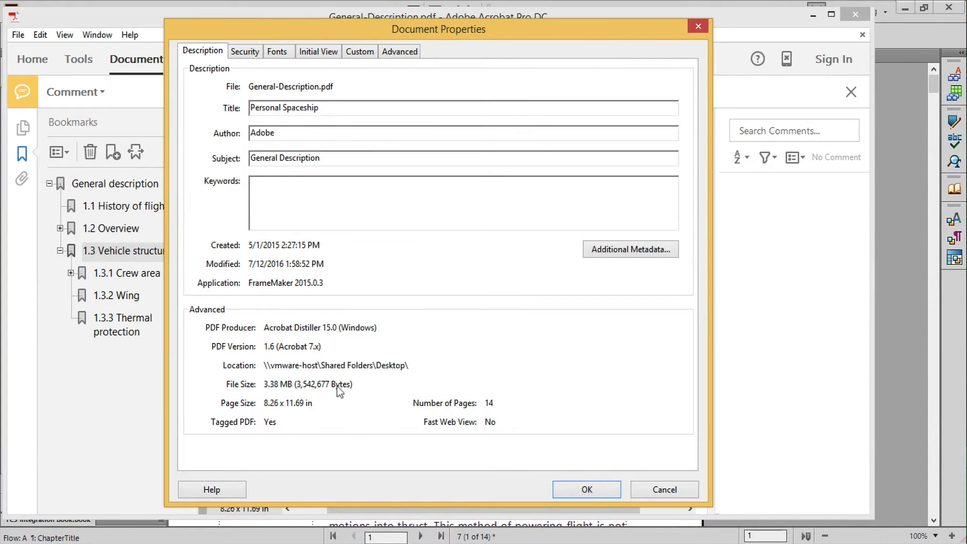
{"action": "mouse_move", "coordinate": [293, 426]}
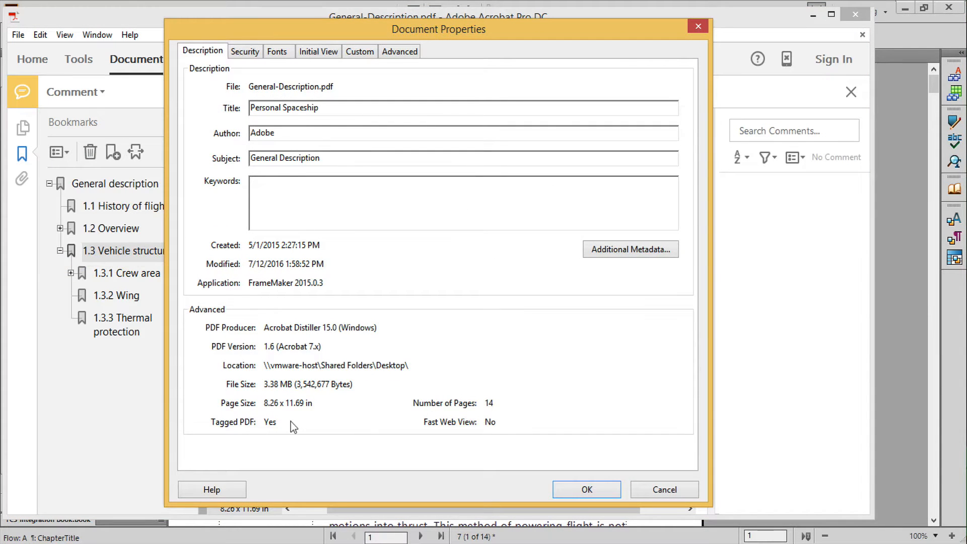
Dismiss Document Properties and return from Tools to the Vehicle structure page
{"action": "left_click", "coordinate": [585, 489]}
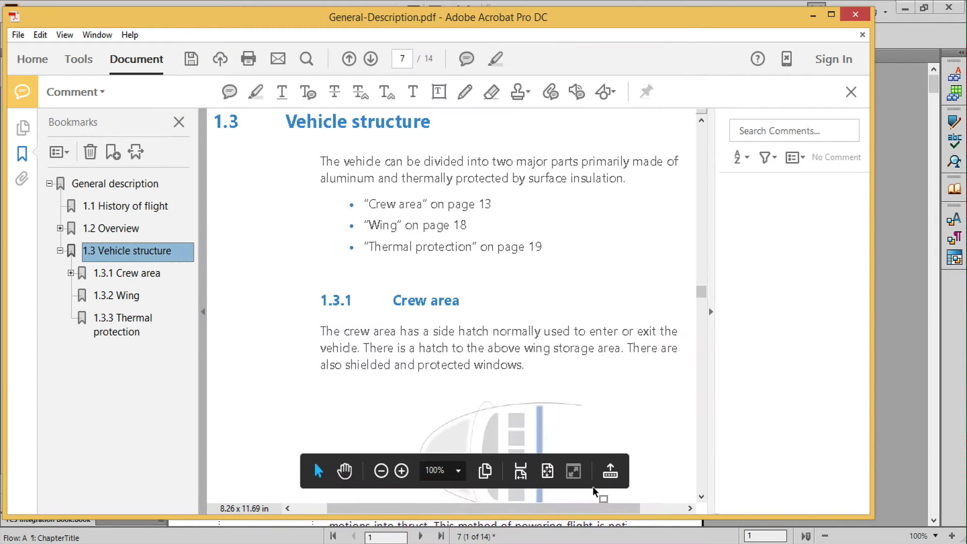
{"action": "mouse_move", "coordinate": [524, 401]}
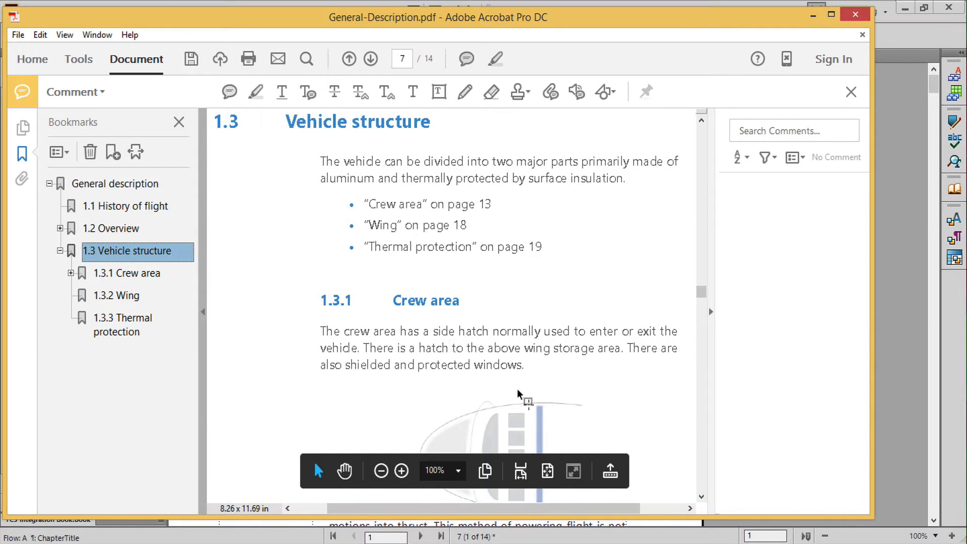
{"action": "left_click", "coordinate": [78, 60]}
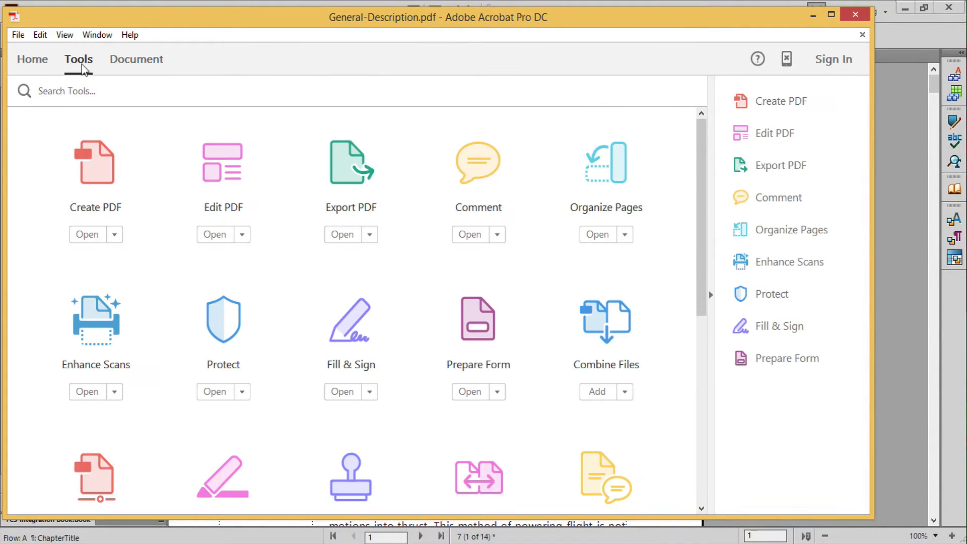
{"action": "left_click", "coordinate": [136, 59]}
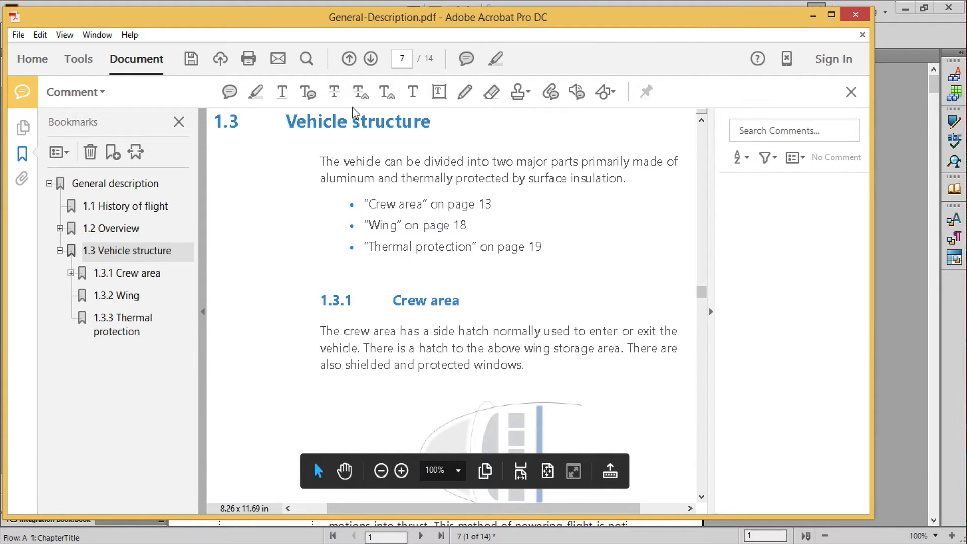
{"action": "mouse_move", "coordinate": [334, 91]}
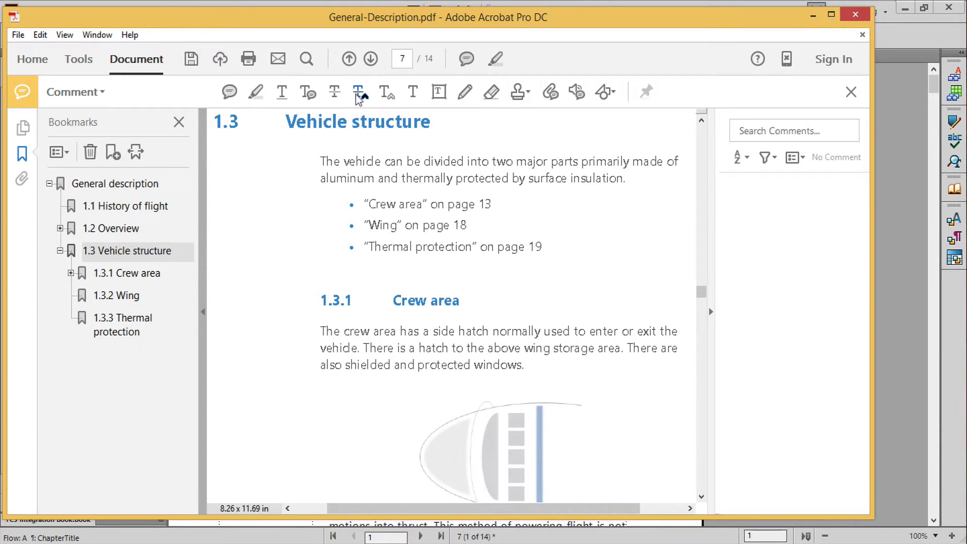
{"action": "mouse_move", "coordinate": [358, 91]}
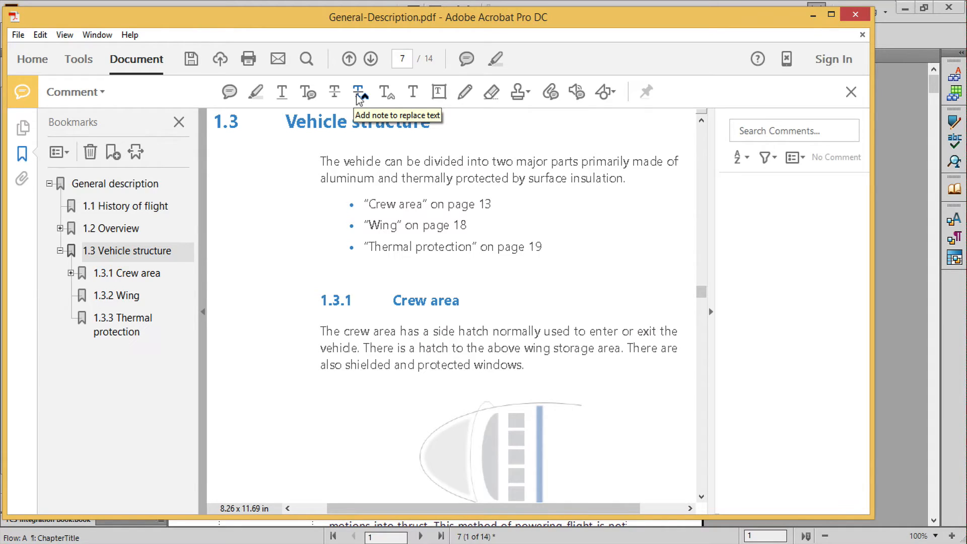
{"action": "mouse_move", "coordinate": [384, 93]}
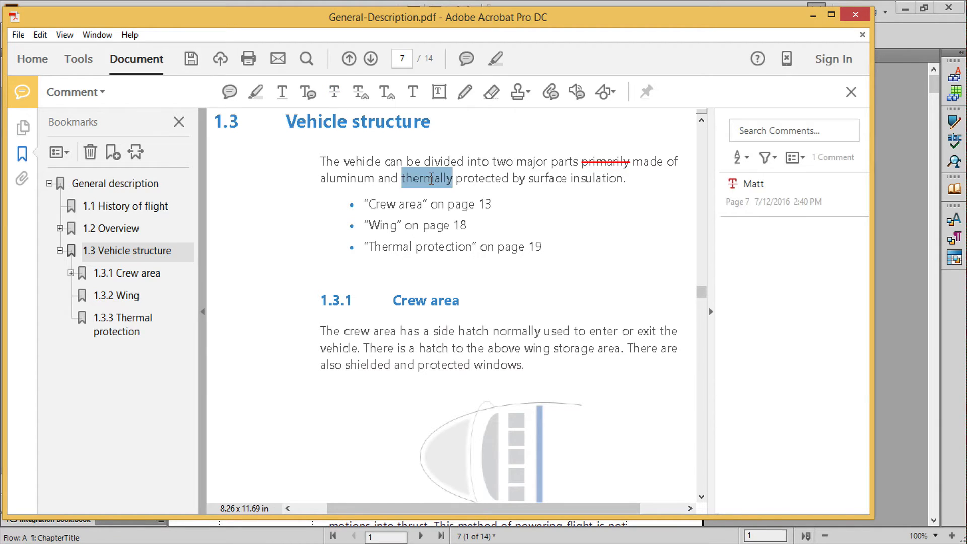
Strike through 'thermally' and propose 'exterior' as the replacement for 'surface'
{"action": "left_click", "coordinate": [334, 92]}
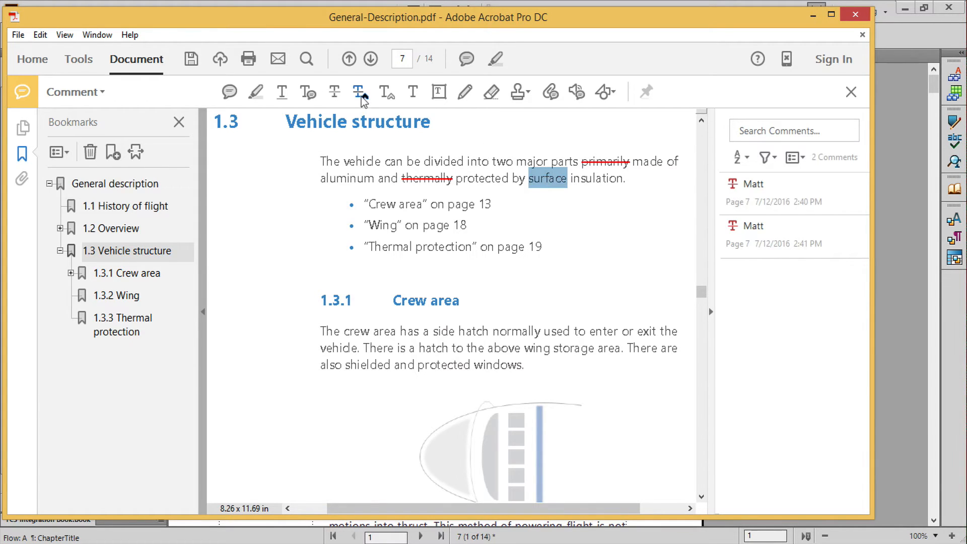
{"action": "type", "text": "exterior"}
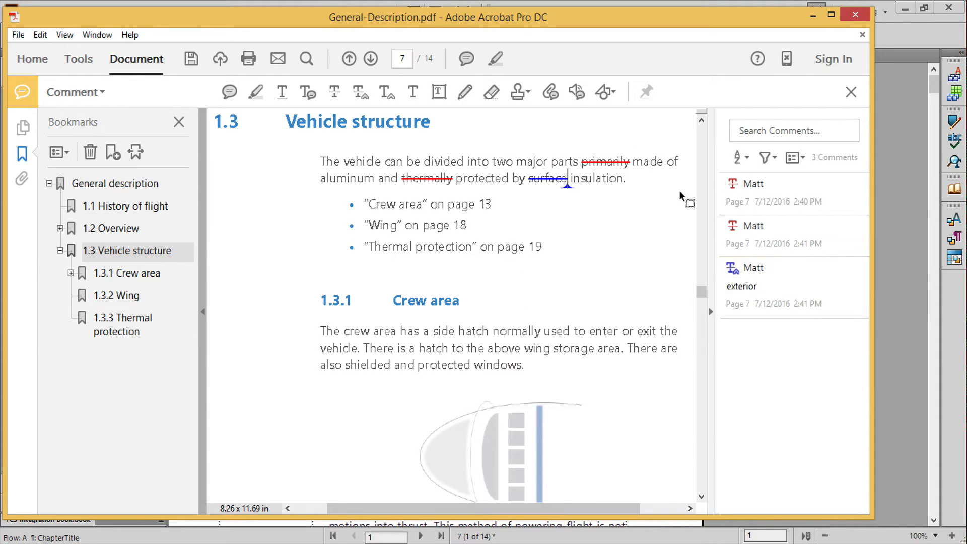
Insert 'crew' before 'seat' in the Crew area seating paragraph and minimize the note
{"action": "scroll", "scroll_direction": "down", "scroll_amount": 3}
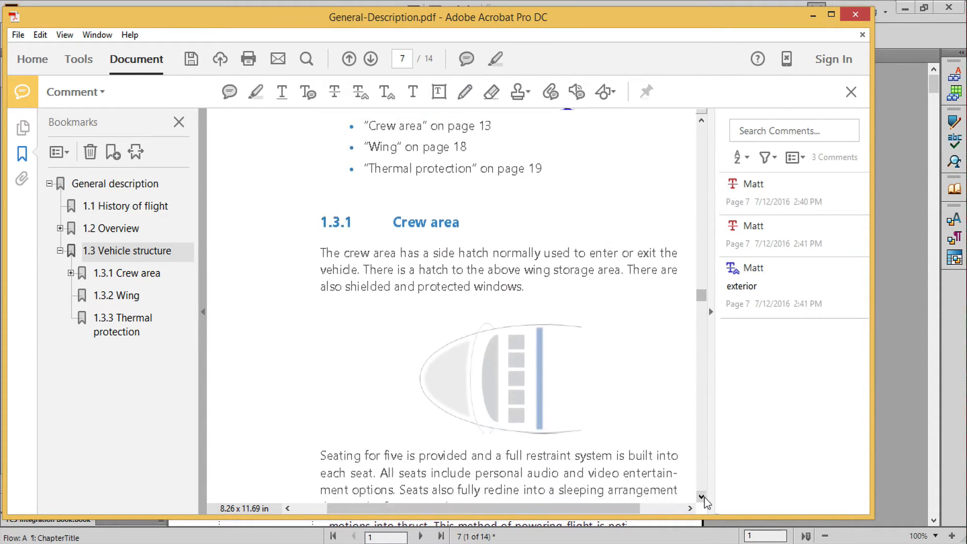
{"action": "scroll", "scroll_direction": "down", "scroll_amount": 3}
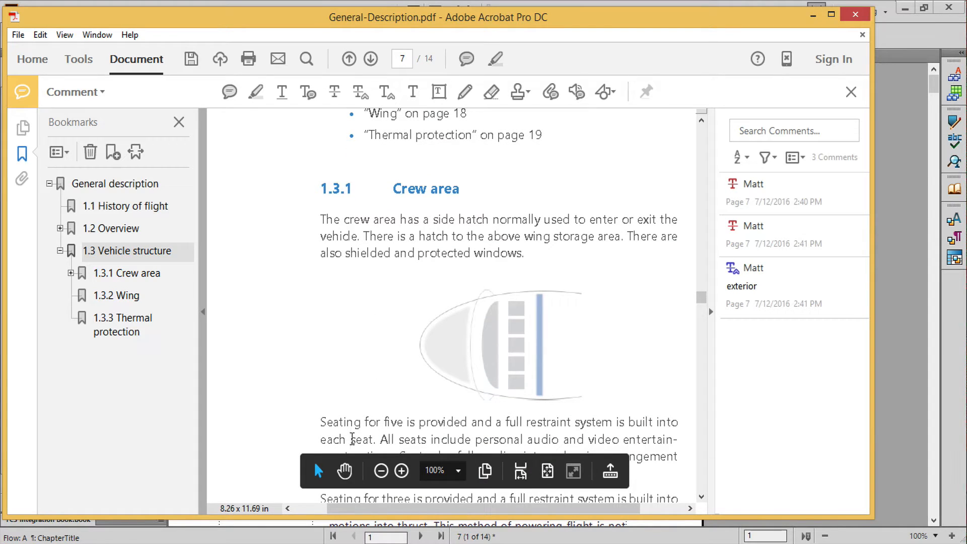
{"action": "left_click", "coordinate": [384, 91]}
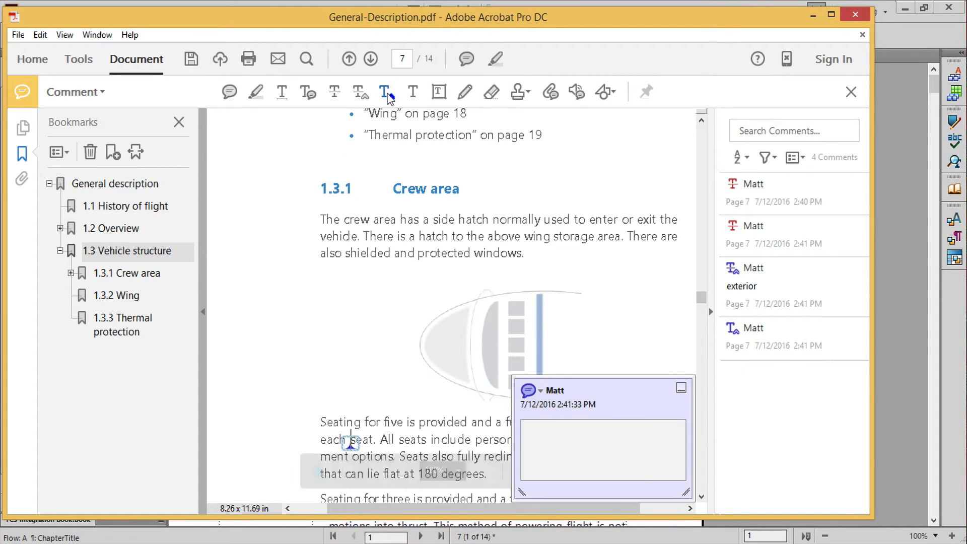
{"action": "type", "text": "crew"}
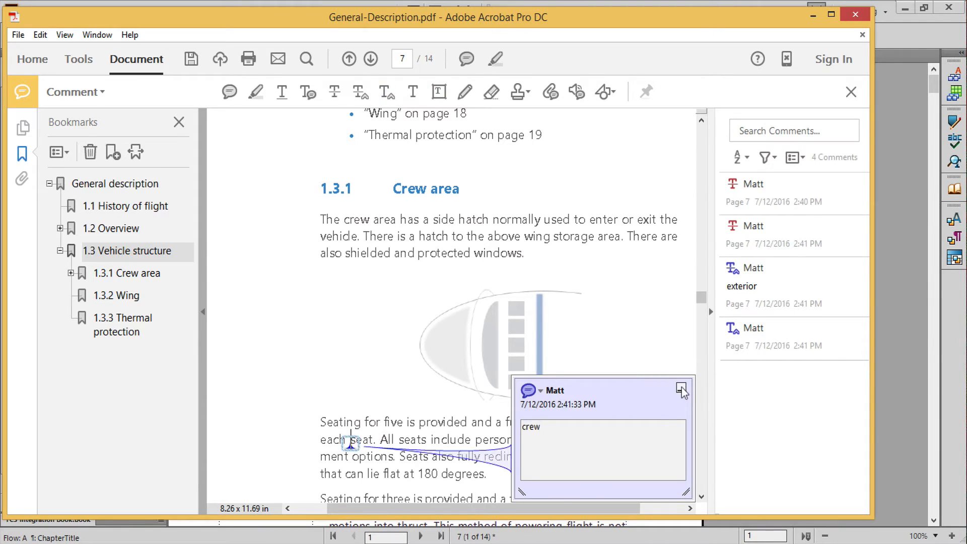
{"action": "left_click", "coordinate": [681, 389]}
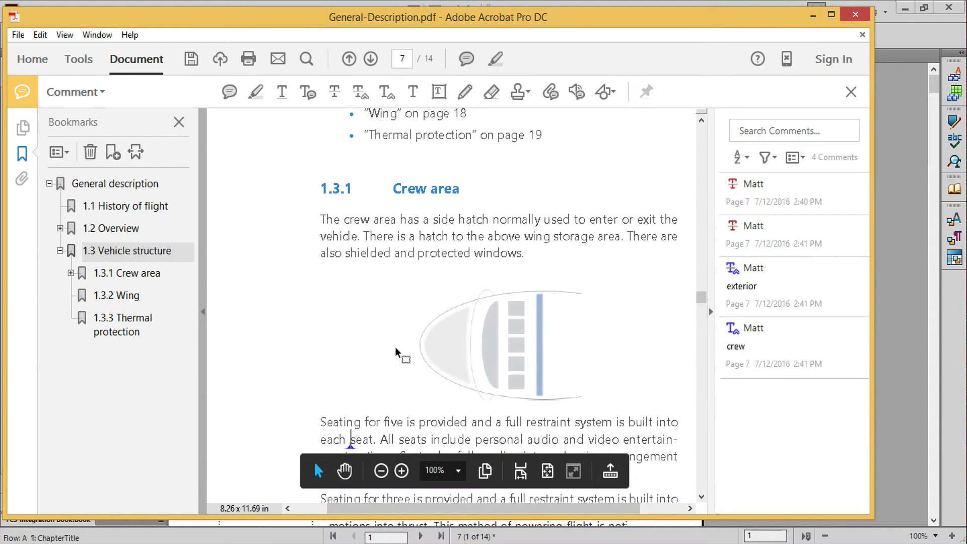
Highlight the Wing section's sentence about parts with the note 'Be more specific'
{"action": "left_click", "coordinate": [116, 296]}
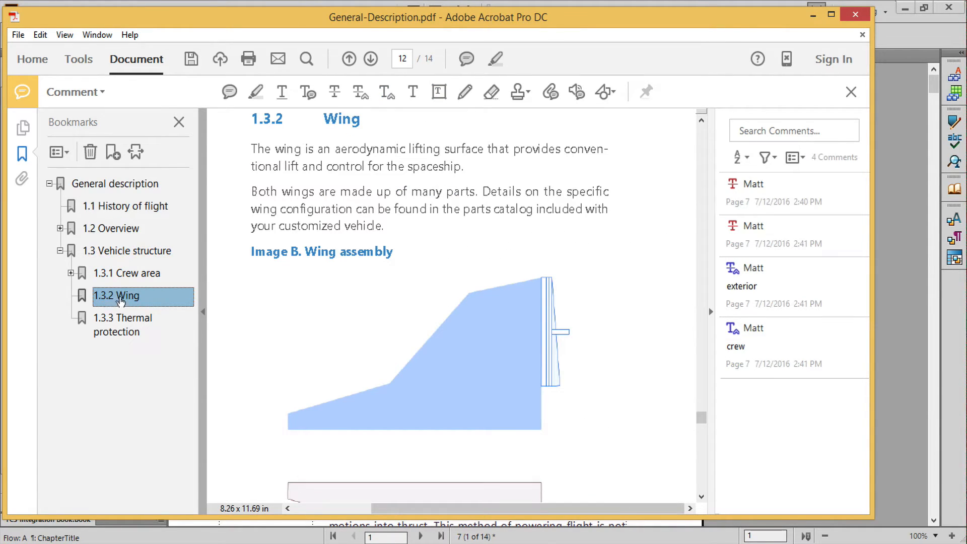
{"action": "left_click_drag", "start_coordinate": [251, 192], "coordinate": [476, 191]}
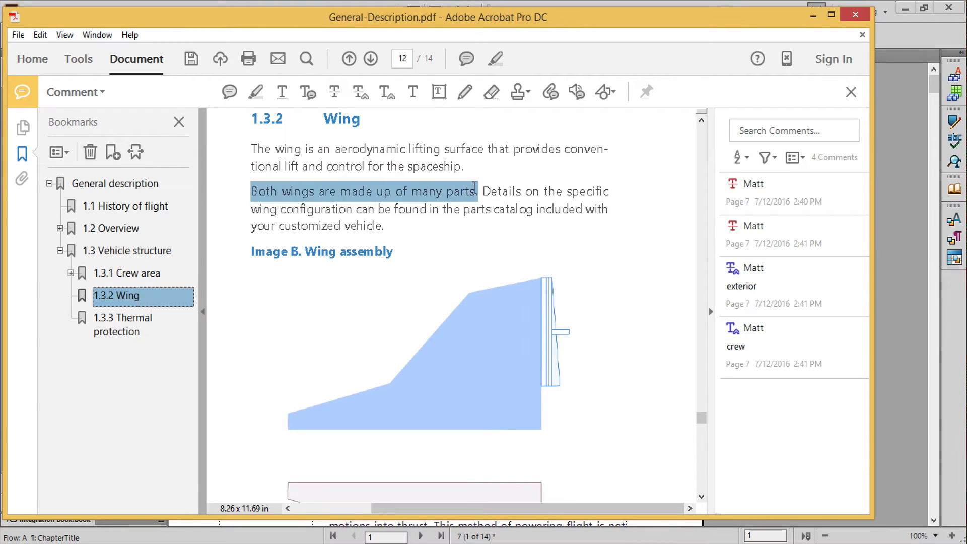
{"action": "left_click", "coordinate": [255, 91]}
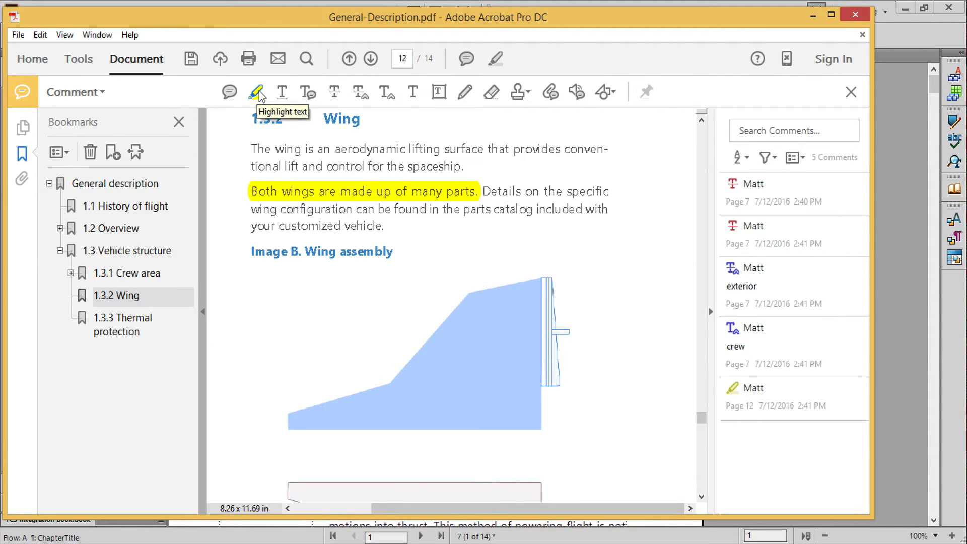
{"action": "type", "text": "Be pmre"}
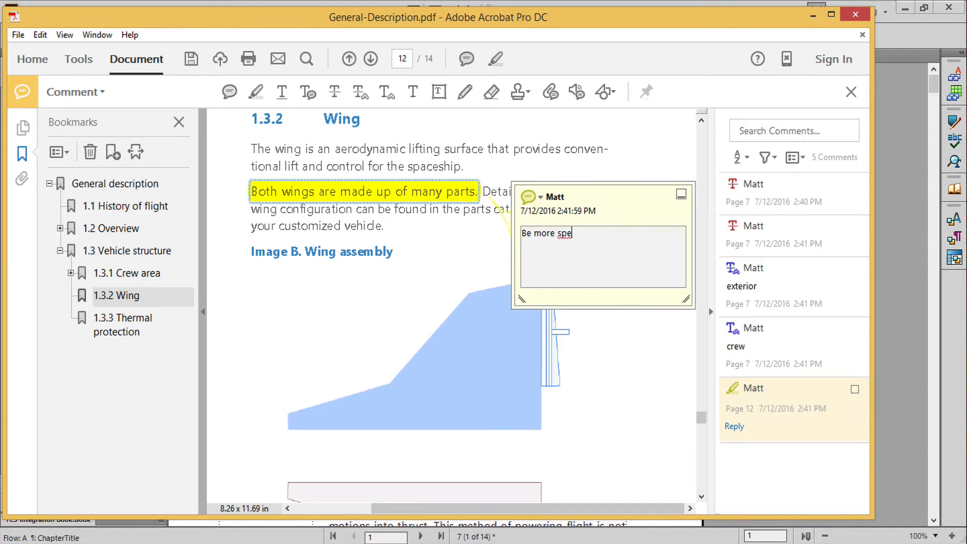
{"action": "type", "text": "cific"}
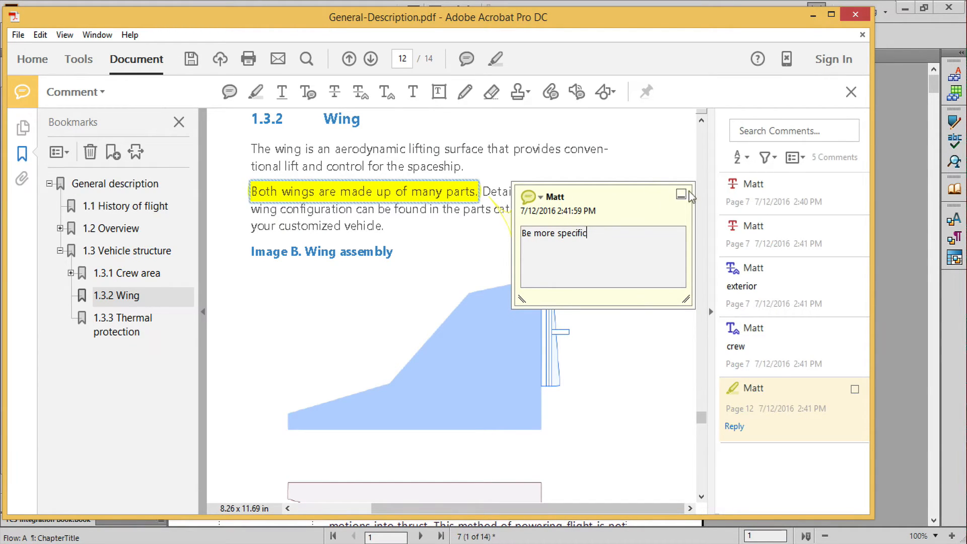
{"action": "left_click", "coordinate": [122, 324]}
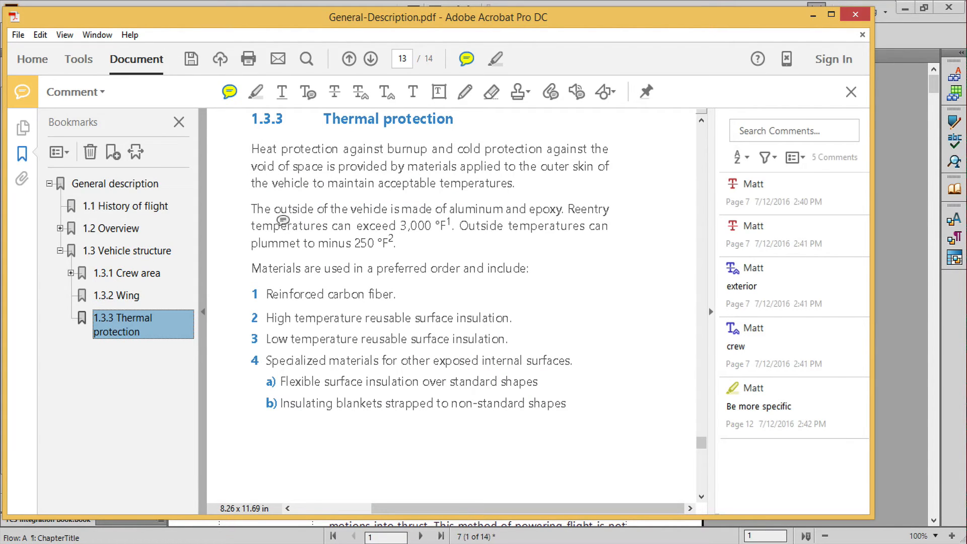
Add a sticky note 'Double check this list' beside the first Thermal protection materials item
{"action": "left_click", "coordinate": [229, 91]}
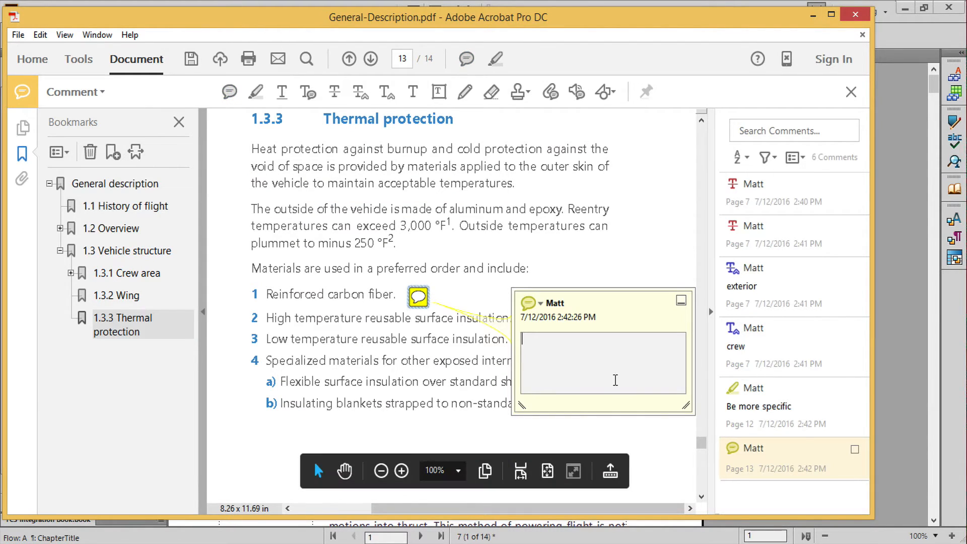
{"action": "type", "text": "Double check th"}
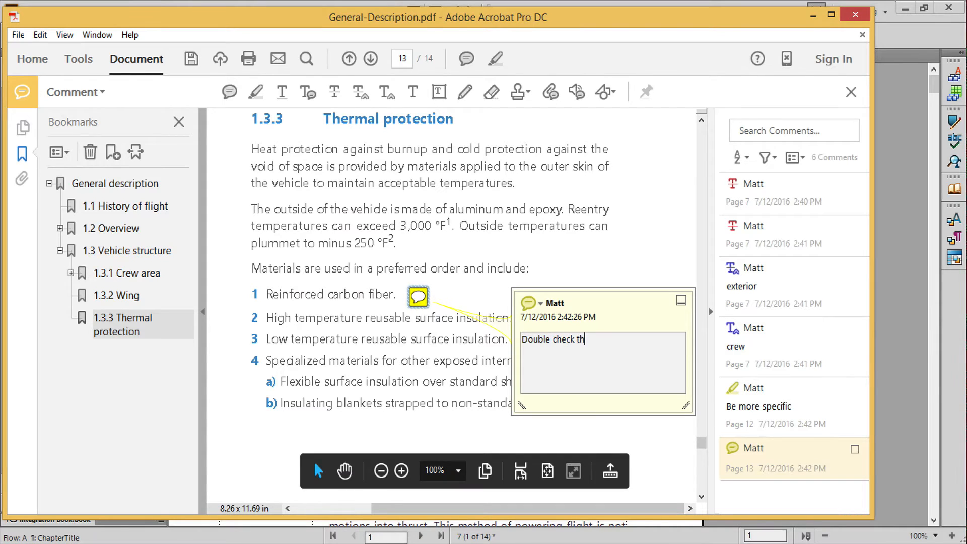
{"action": "type", "text": "is list"}
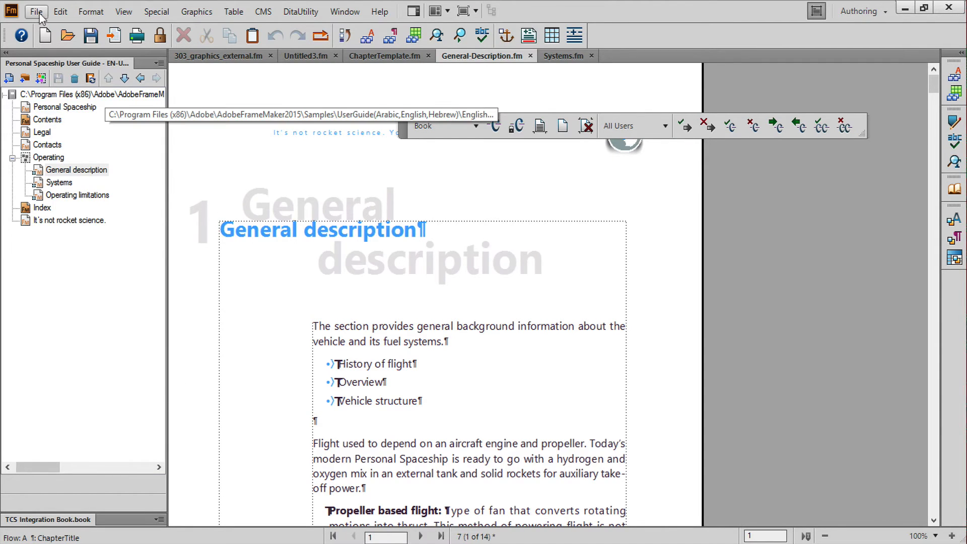
Import all PDF comments from General-Description.pdf and dismiss the Import Summary
{"action": "left_click", "coordinate": [36, 11]}
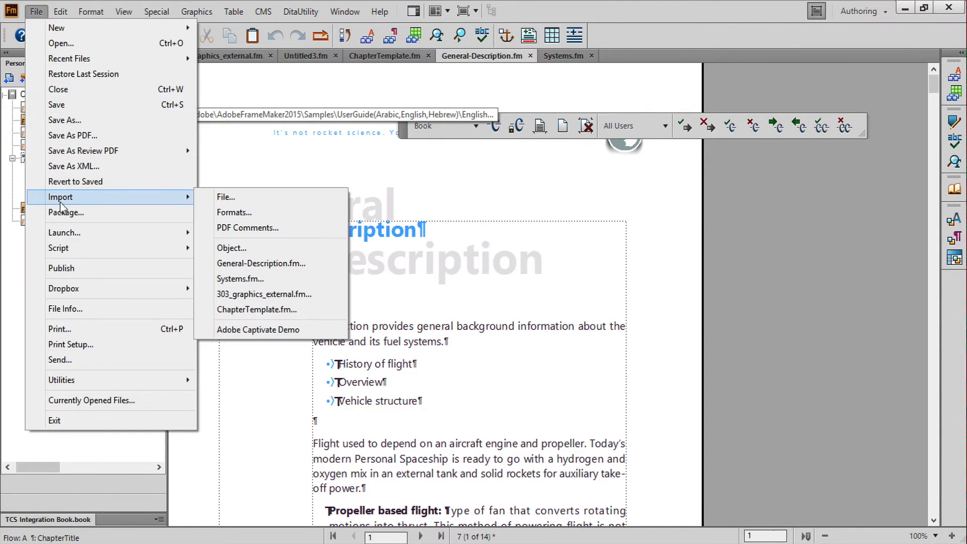
{"action": "left_click", "coordinate": [247, 227]}
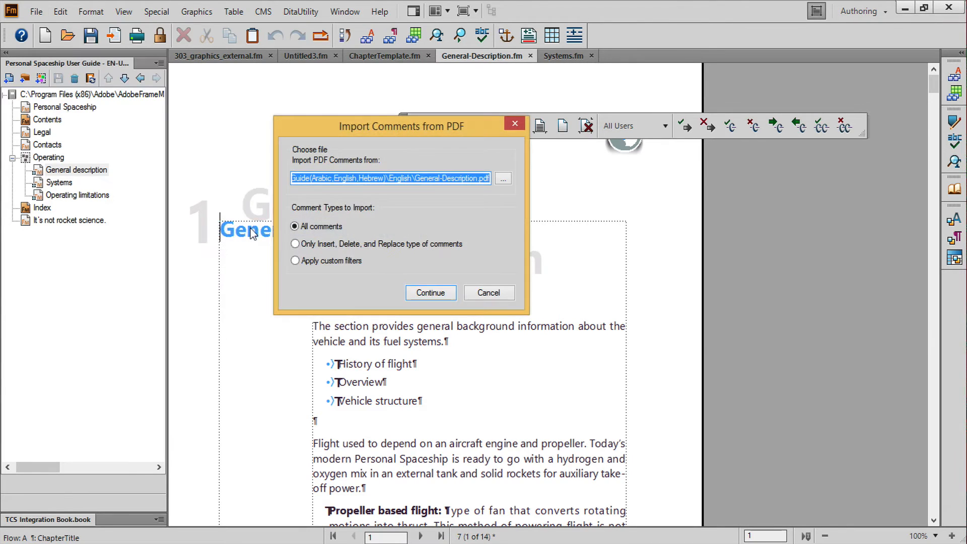
{"action": "left_click", "coordinate": [503, 178]}
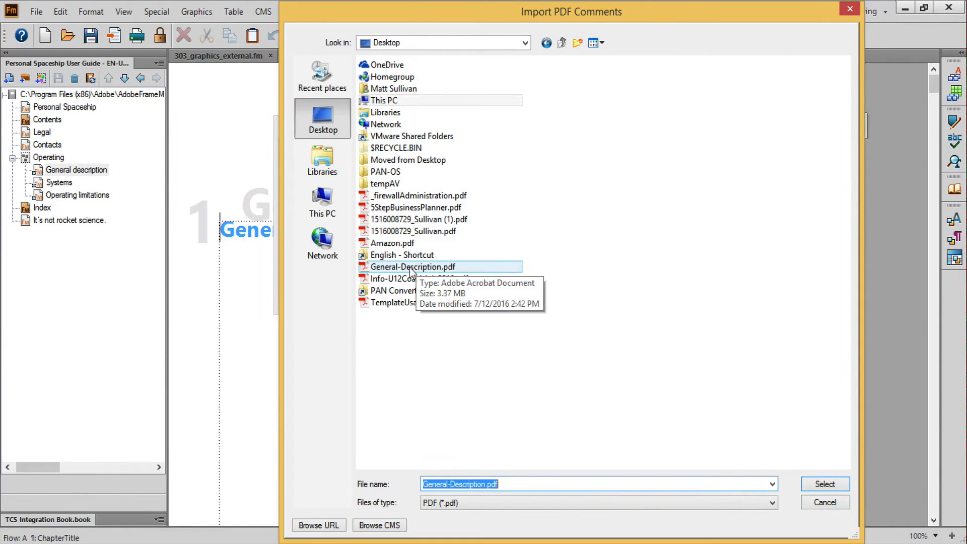
{"action": "left_click", "coordinate": [824, 483]}
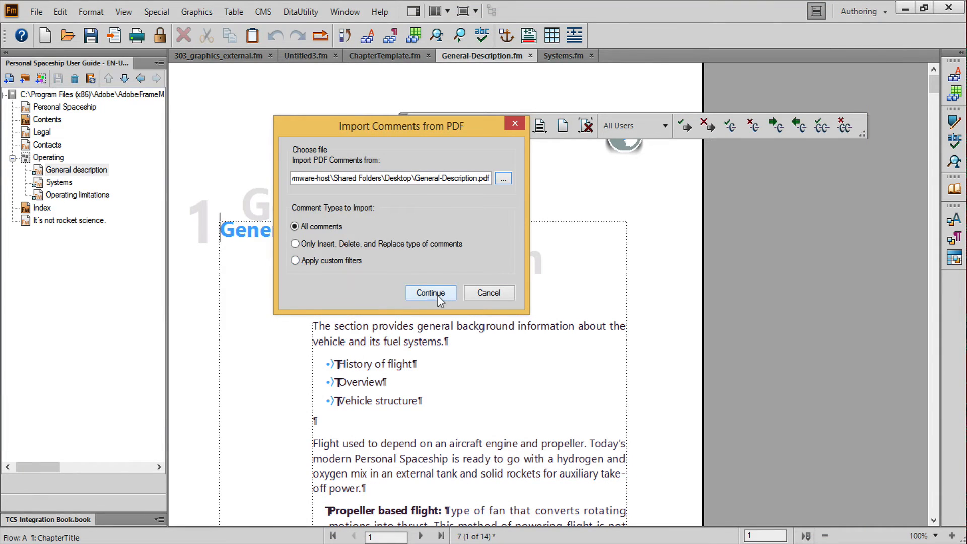
{"action": "left_click", "coordinate": [431, 292]}
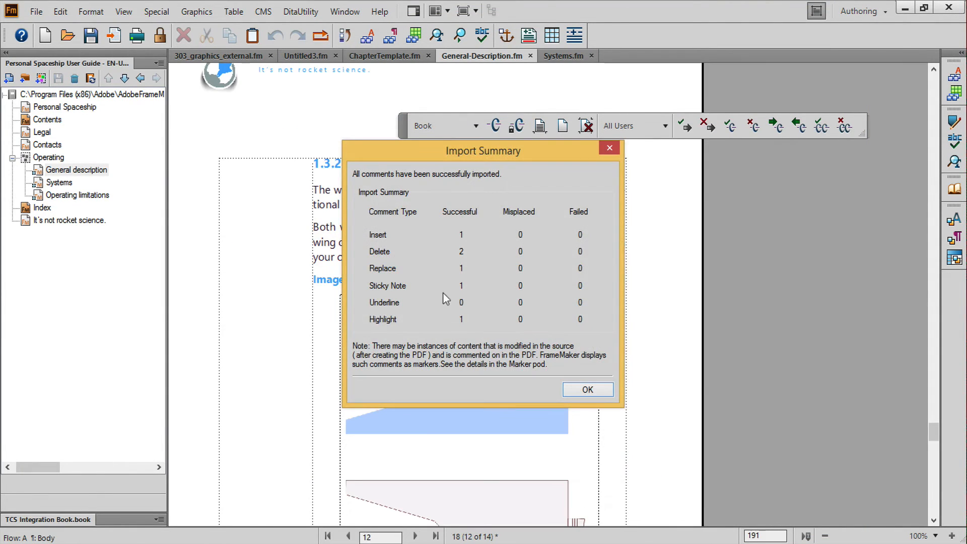
{"action": "mouse_move", "coordinate": [527, 276]}
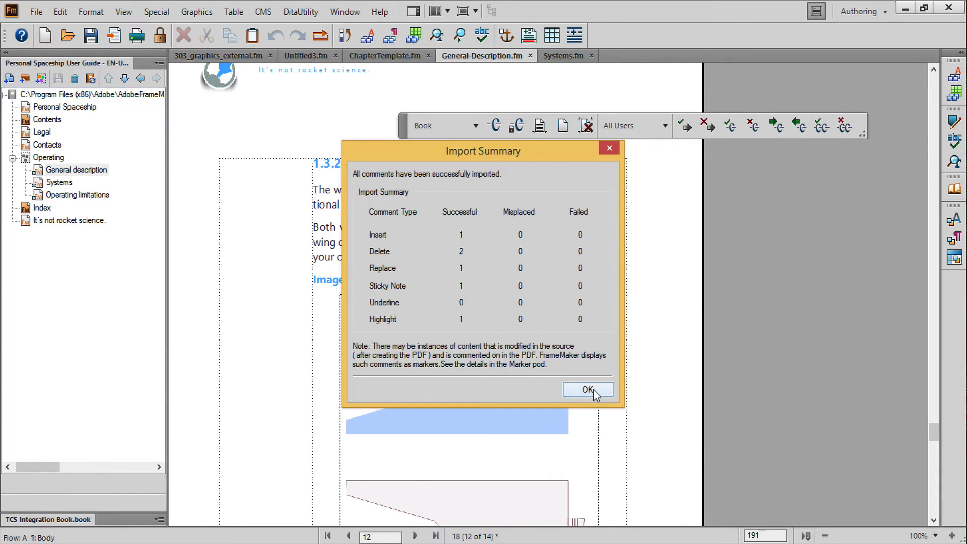
{"action": "left_click", "coordinate": [587, 390]}
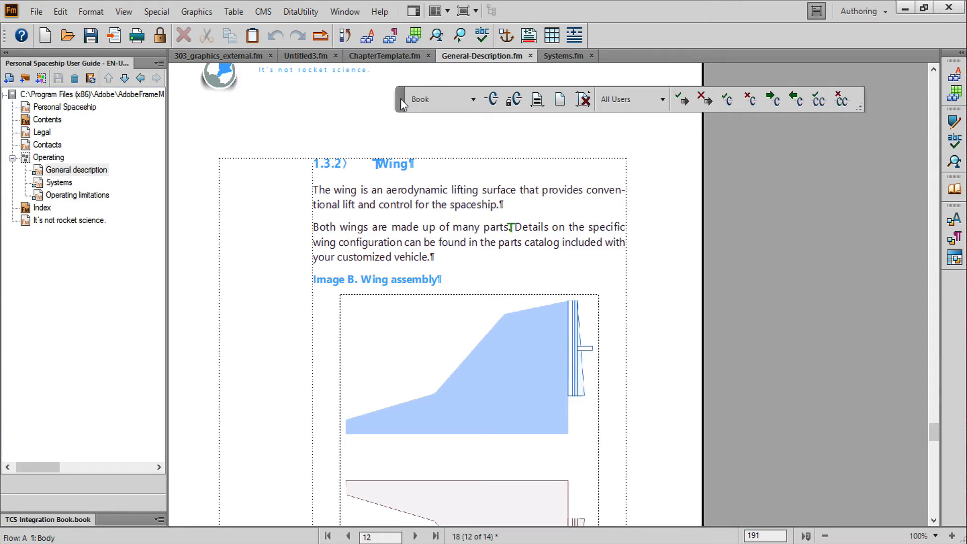
Jump to the first tracked edit, the deleted 'primarily' in Vehicle structure
{"action": "left_click", "coordinate": [123, 11]}
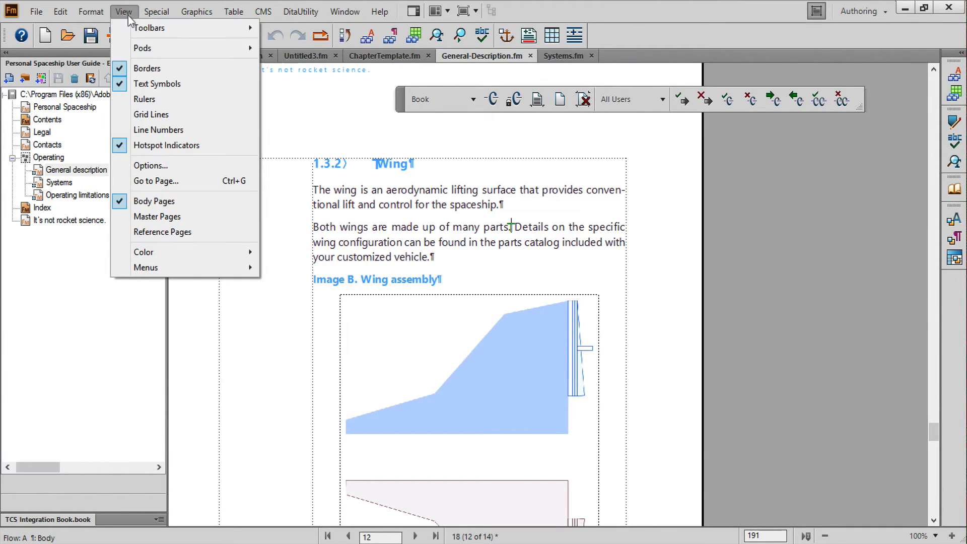
{"action": "left_click", "coordinate": [149, 28]}
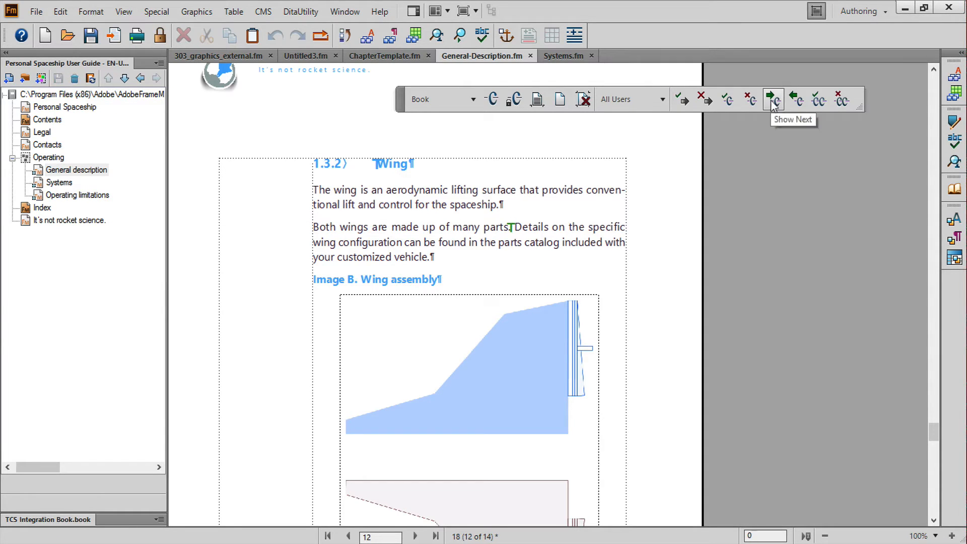
{"action": "left_click", "coordinate": [772, 100]}
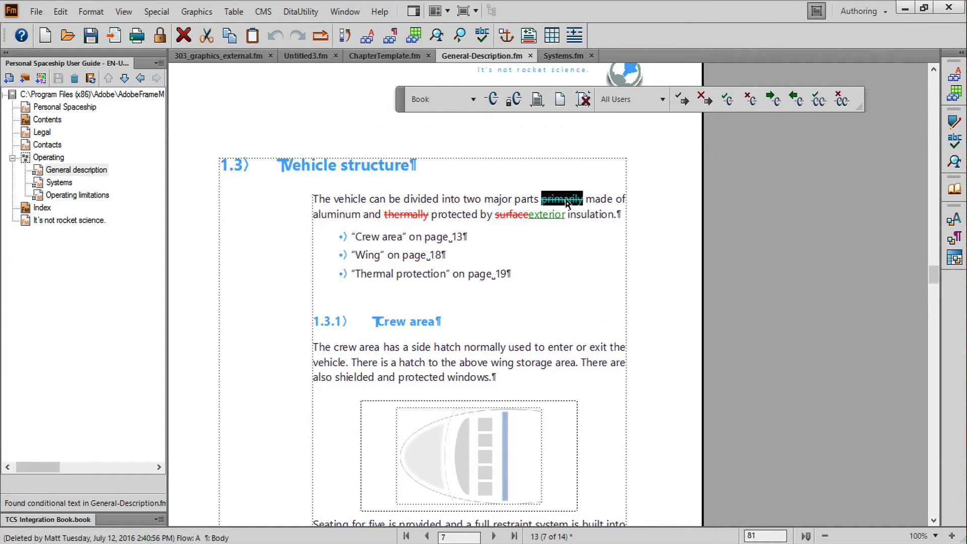
{"action": "mouse_move", "coordinate": [645, 149]}
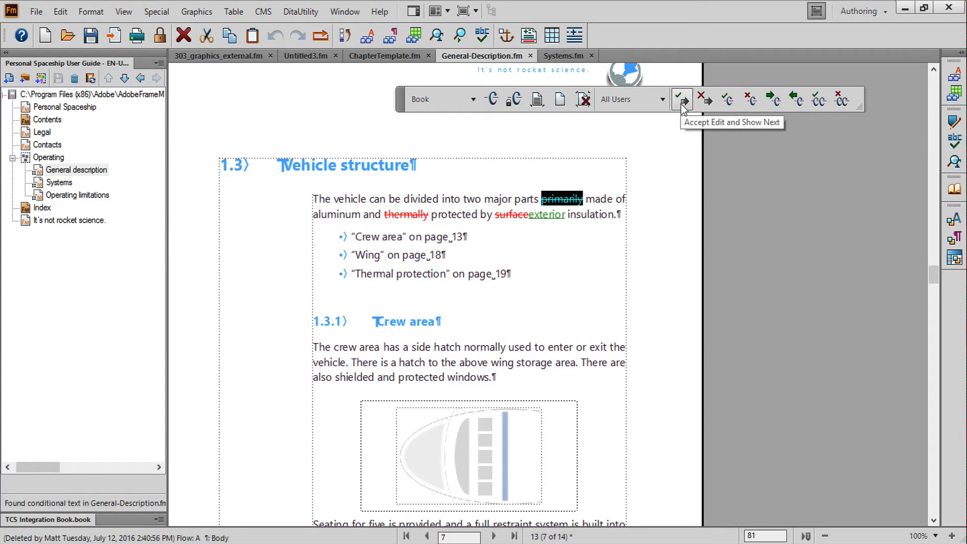
Accept deleting 'primarily', reject deleting 'thermally', accept 'surface' replaced by 'exterior'
{"action": "left_click", "coordinate": [681, 99]}
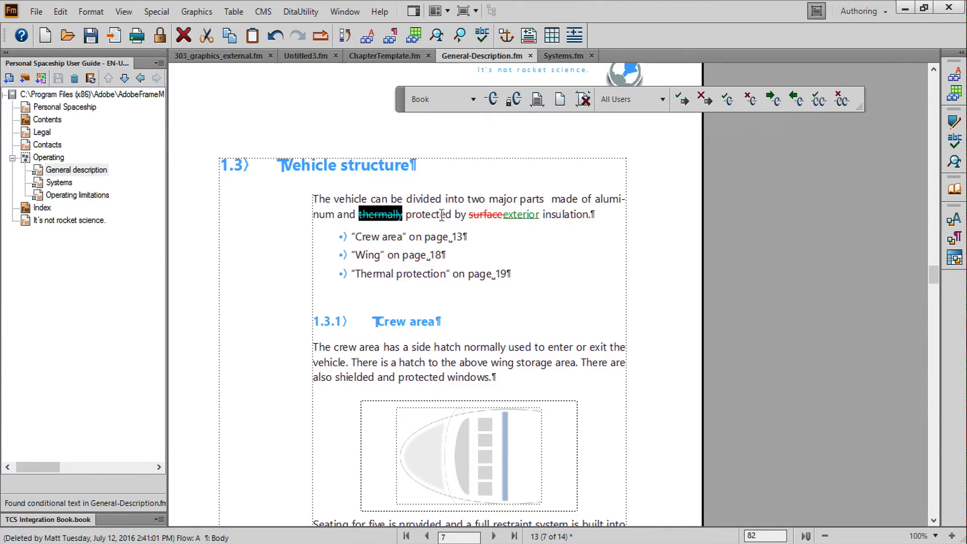
{"action": "mouse_move", "coordinate": [703, 99]}
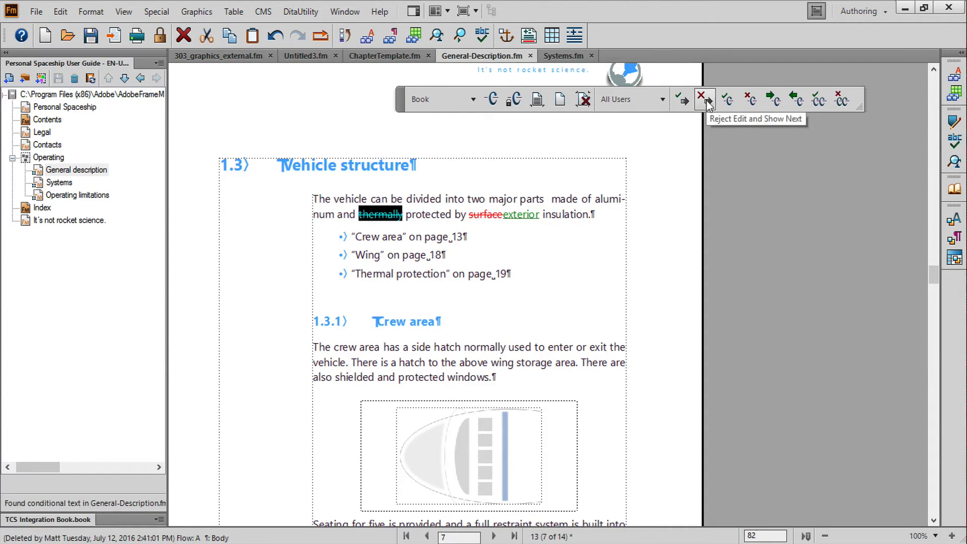
{"action": "left_click", "coordinate": [705, 98]}
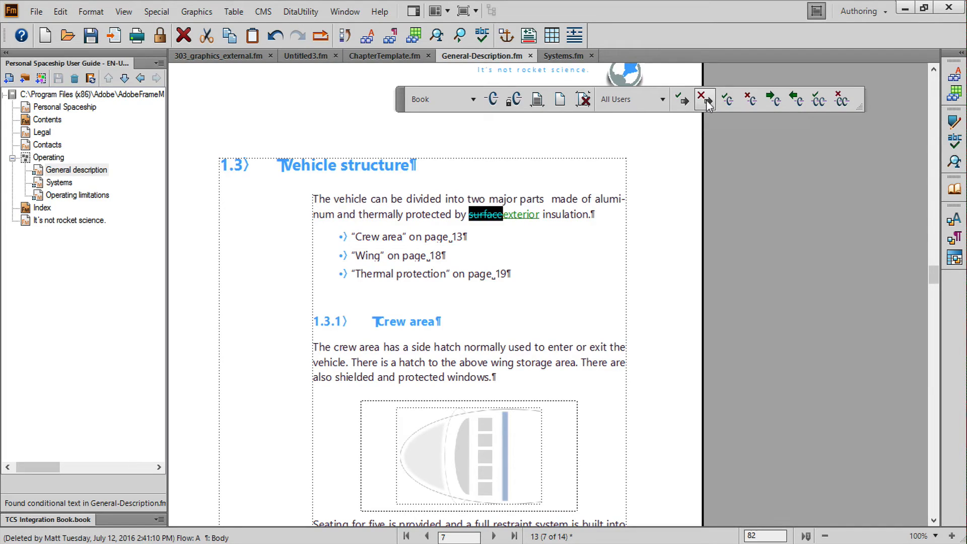
{"action": "mouse_move", "coordinate": [705, 98]}
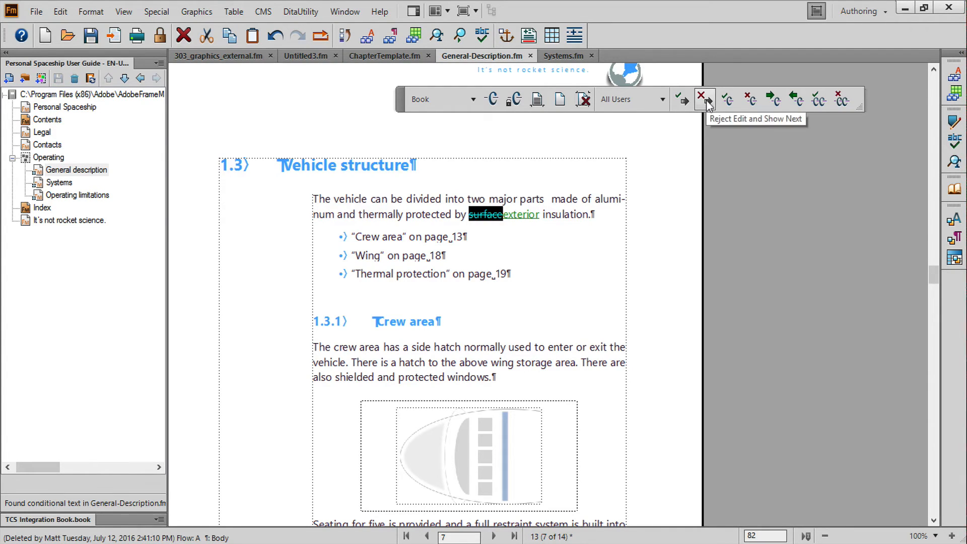
{"action": "left_click", "coordinate": [681, 99]}
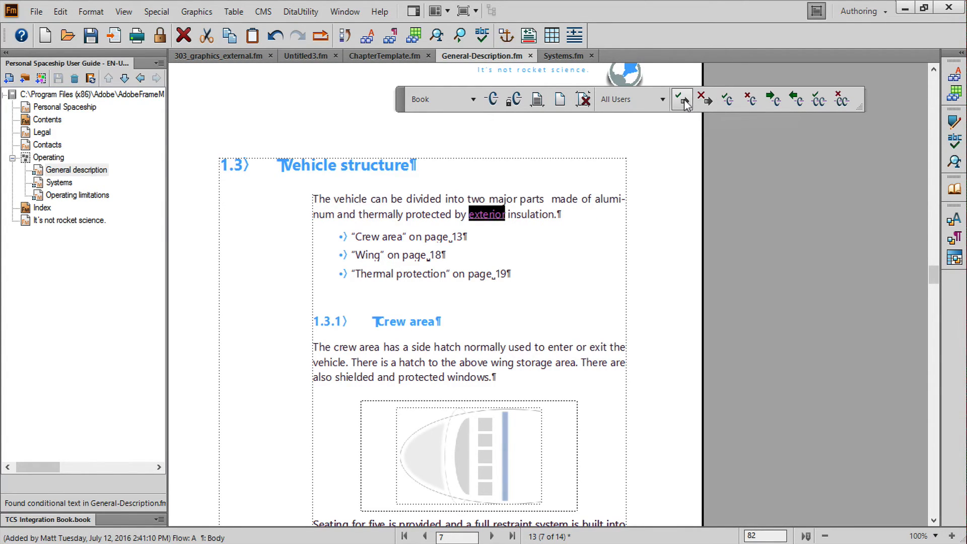
{"action": "left_click", "coordinate": [681, 99]}
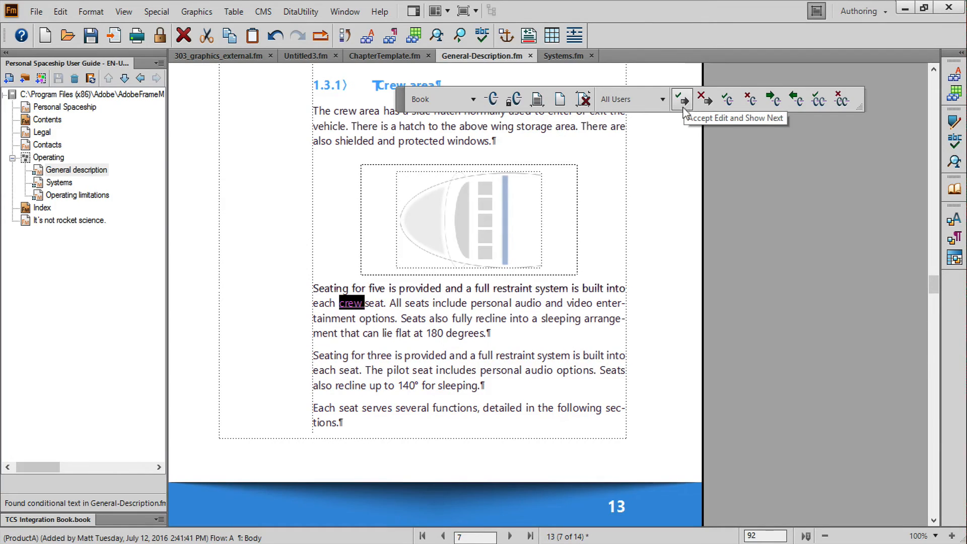
{"action": "mouse_move", "coordinate": [772, 100]}
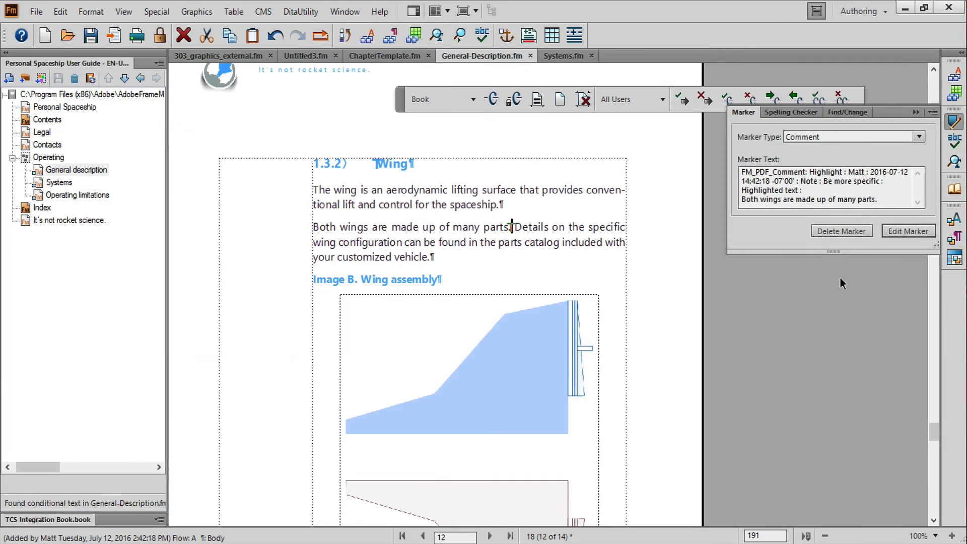
Read the 'Be more specific' comment marker, then advance to the Thermal protection list change
{"action": "double_click", "coordinate": [838, 181]}
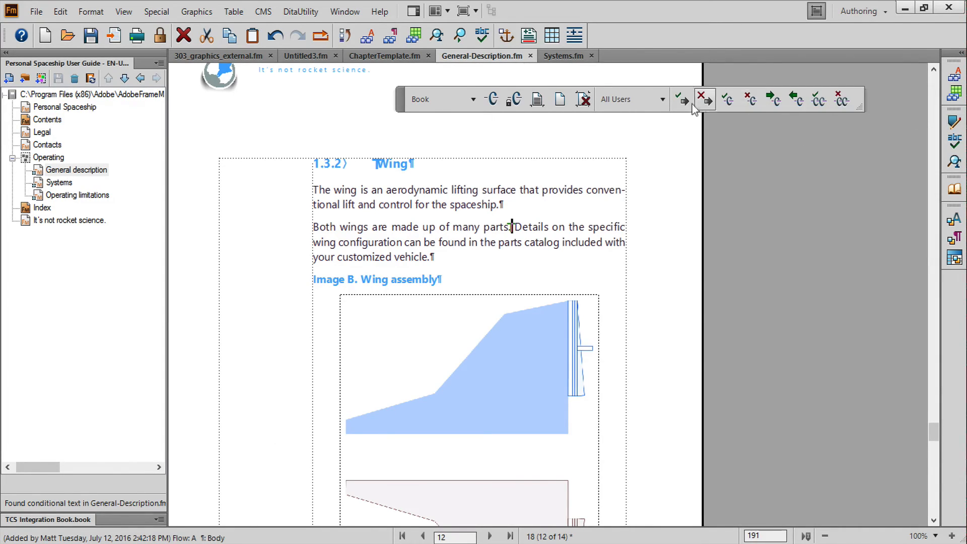
{"action": "left_click", "coordinate": [681, 99]}
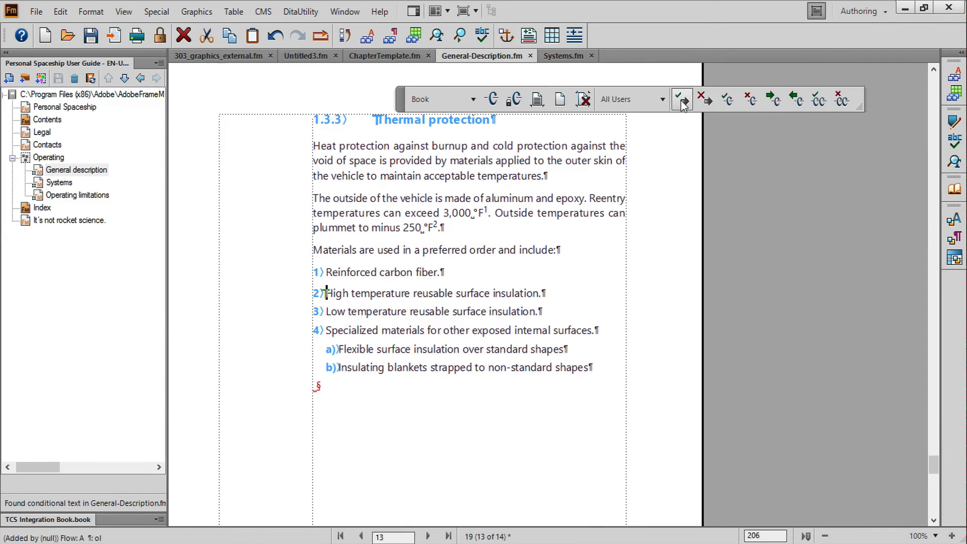
{"action": "mouse_move", "coordinate": [681, 100]}
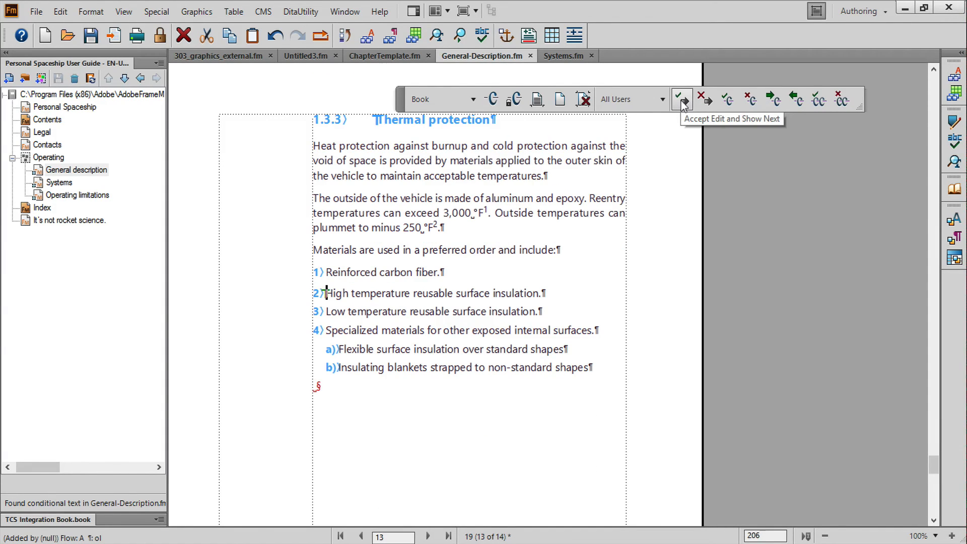